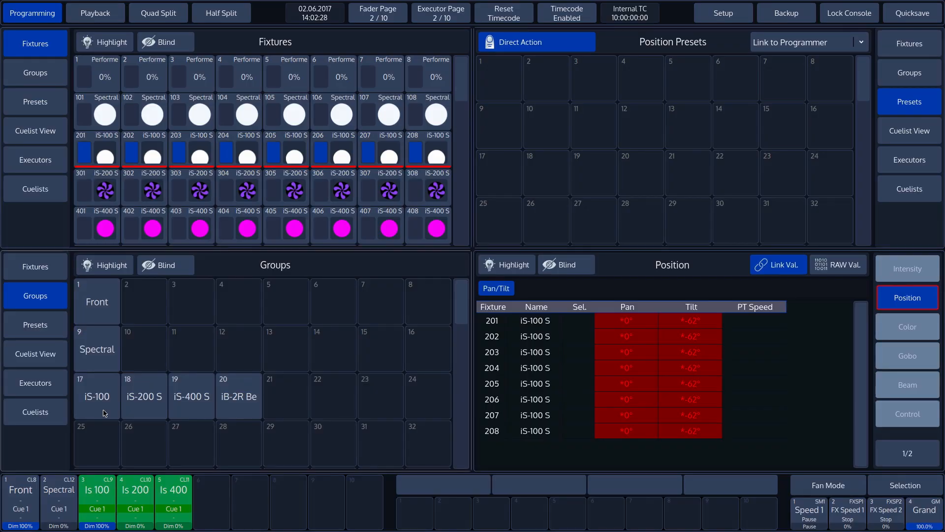
# Step: Select iS-100 group 17 in the Groups window, choosing fixtures 201–208
pyautogui.click(97, 396)
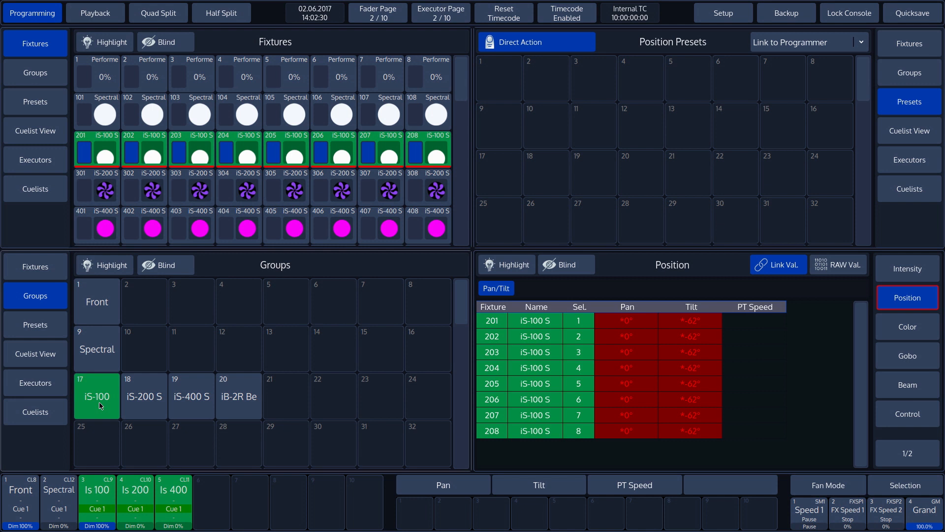